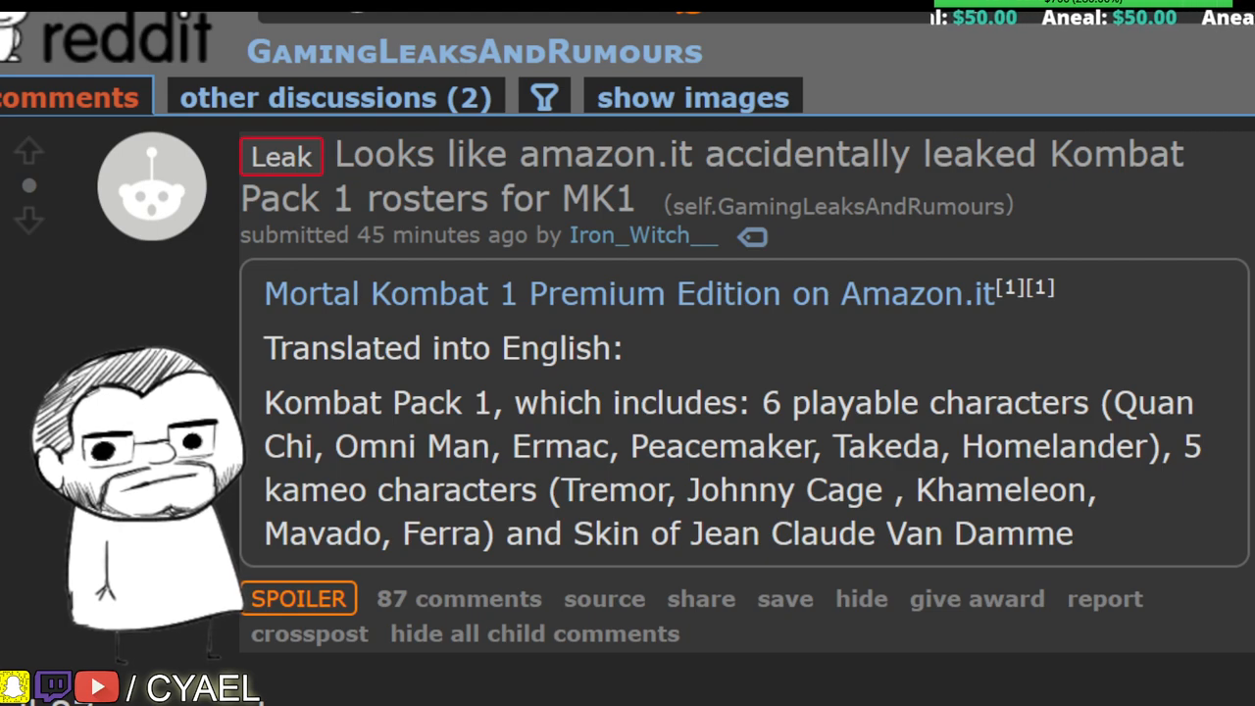
# - Scroll into the thread's comments and highlight 'Early access (minimum 72 hours)' in the second comment
pyautogui.scroll(-3)
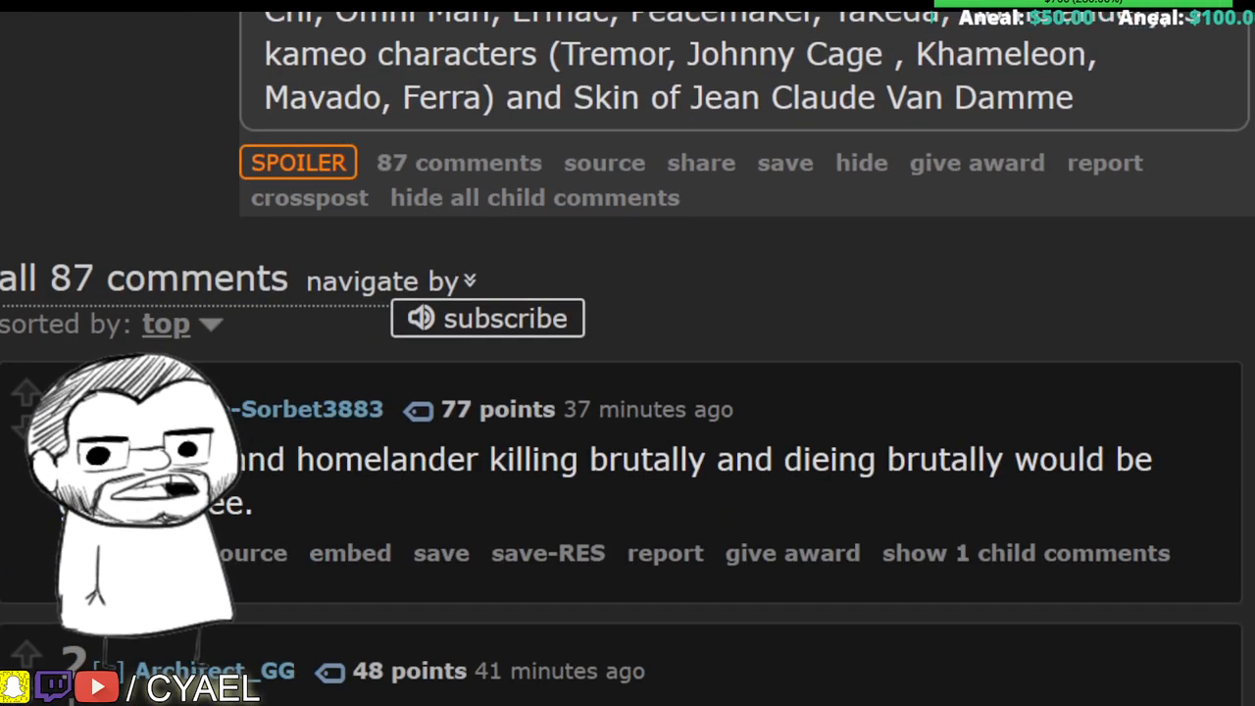
pyautogui.scroll(-3)
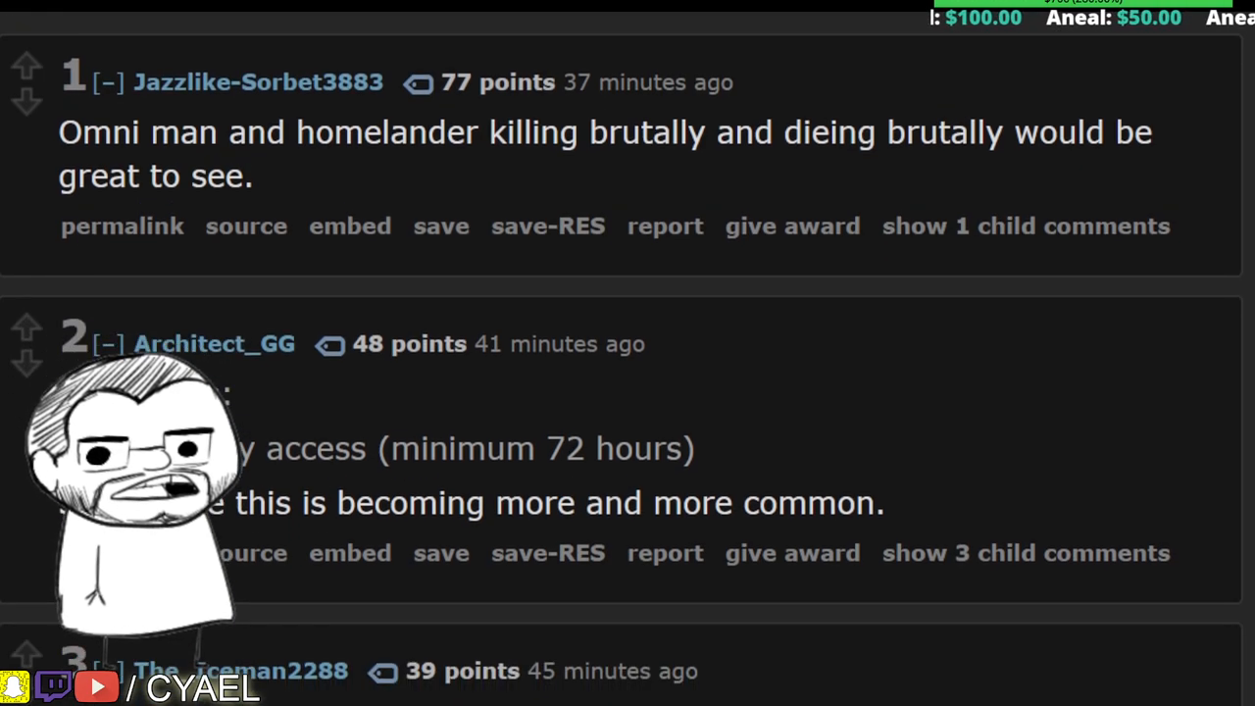
pyautogui.scroll(-3)
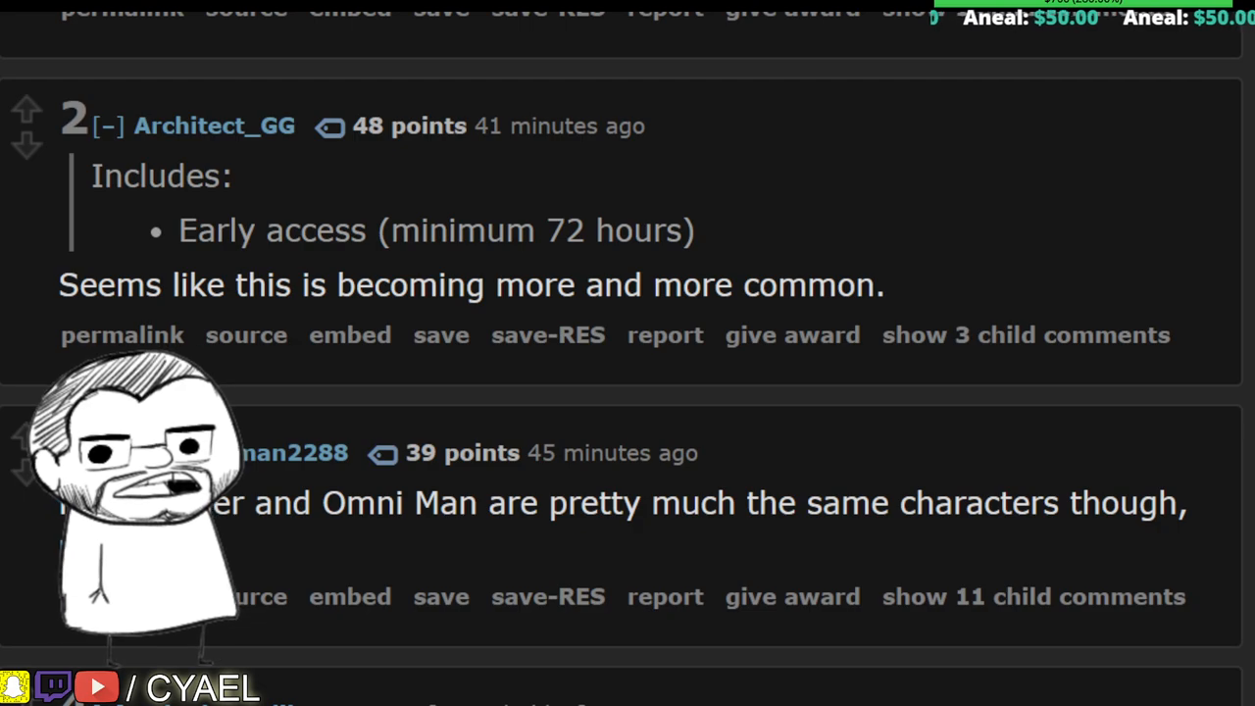
pyautogui.scroll(-3)
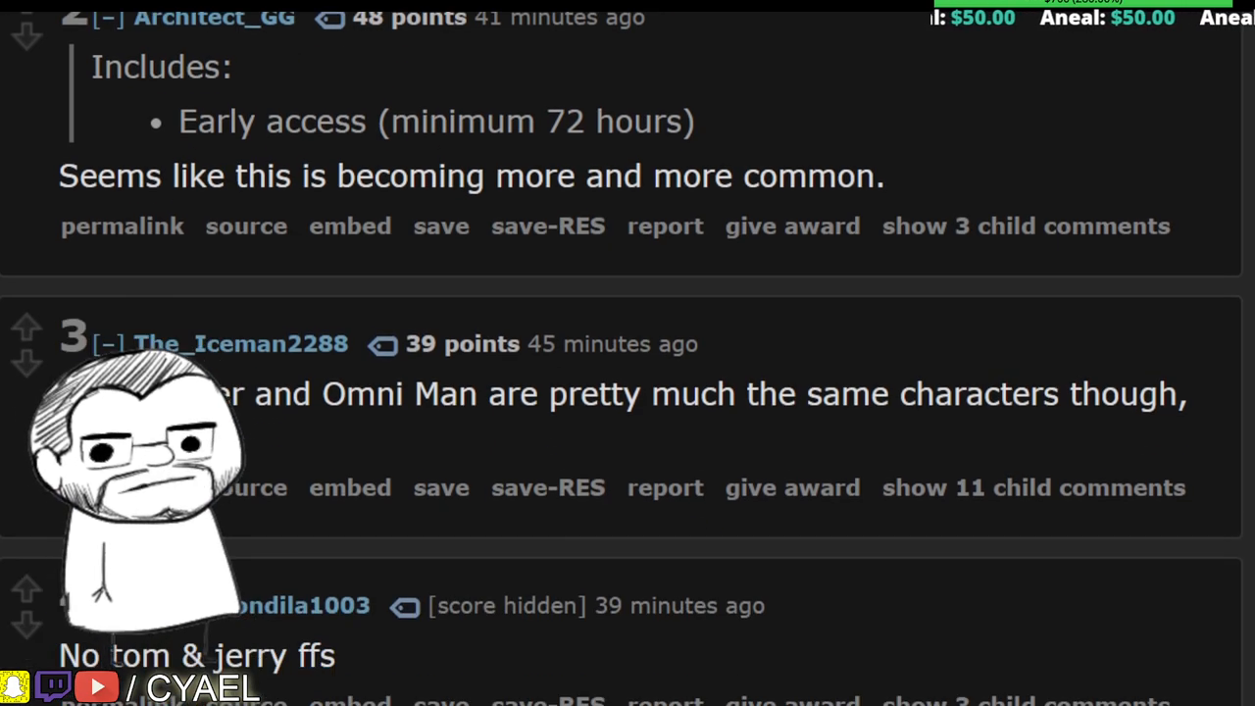
pyautogui.doubleClick(270, 122)
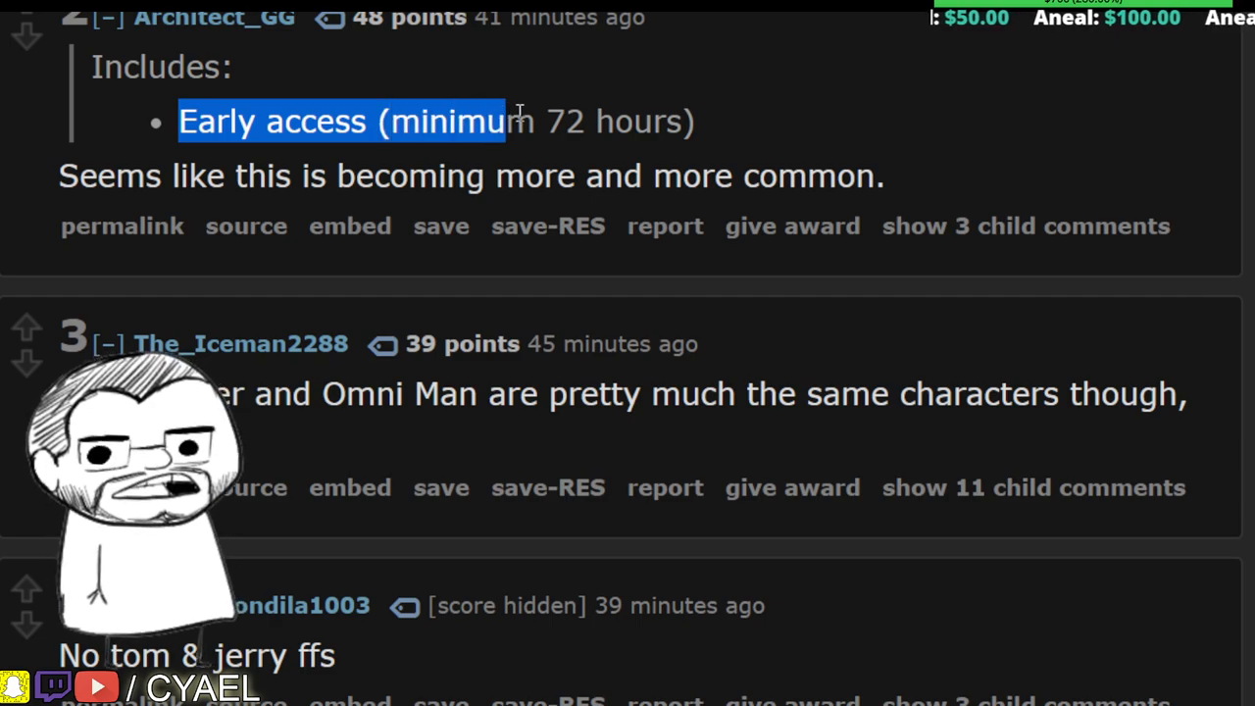
pyautogui.moveTo(510, 121); pyautogui.dragTo(682, 121)
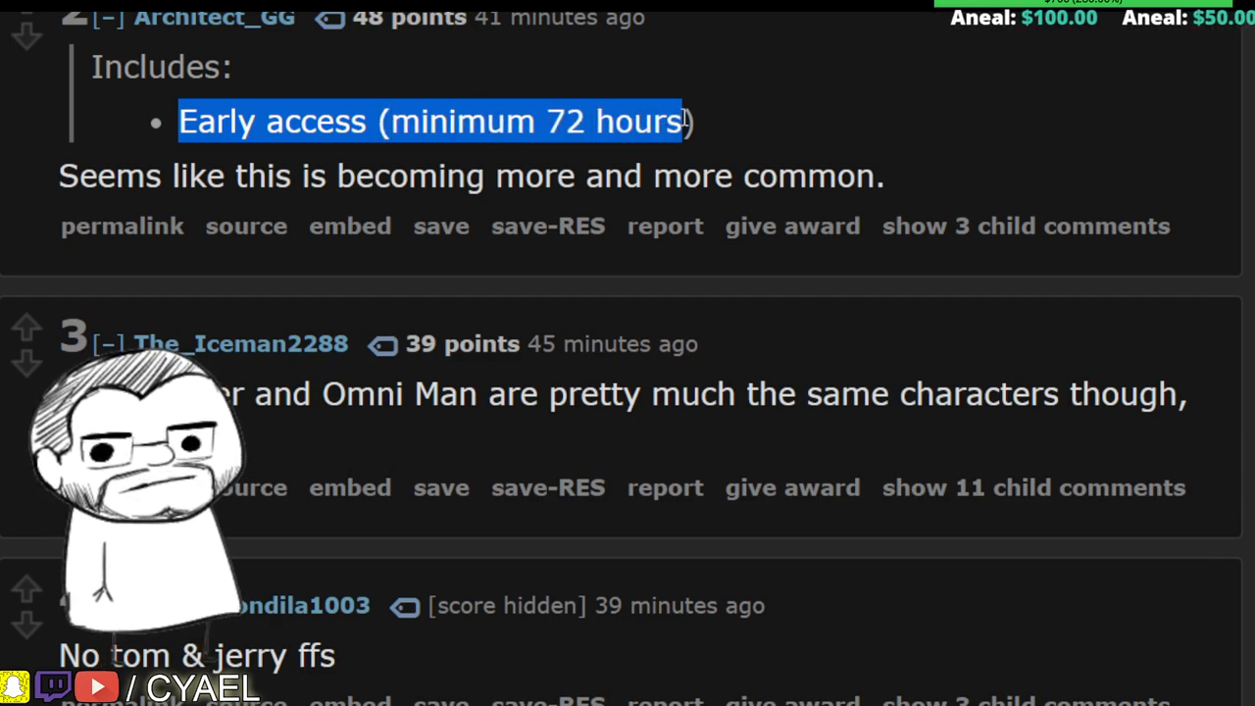